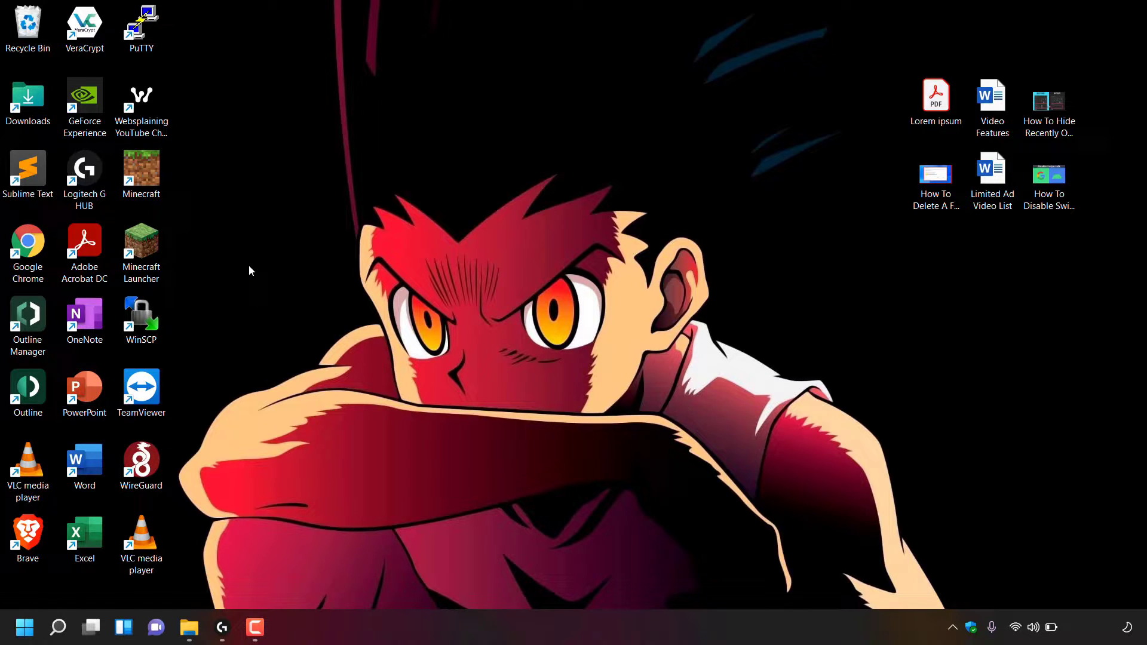
mouse_move(826, 206)
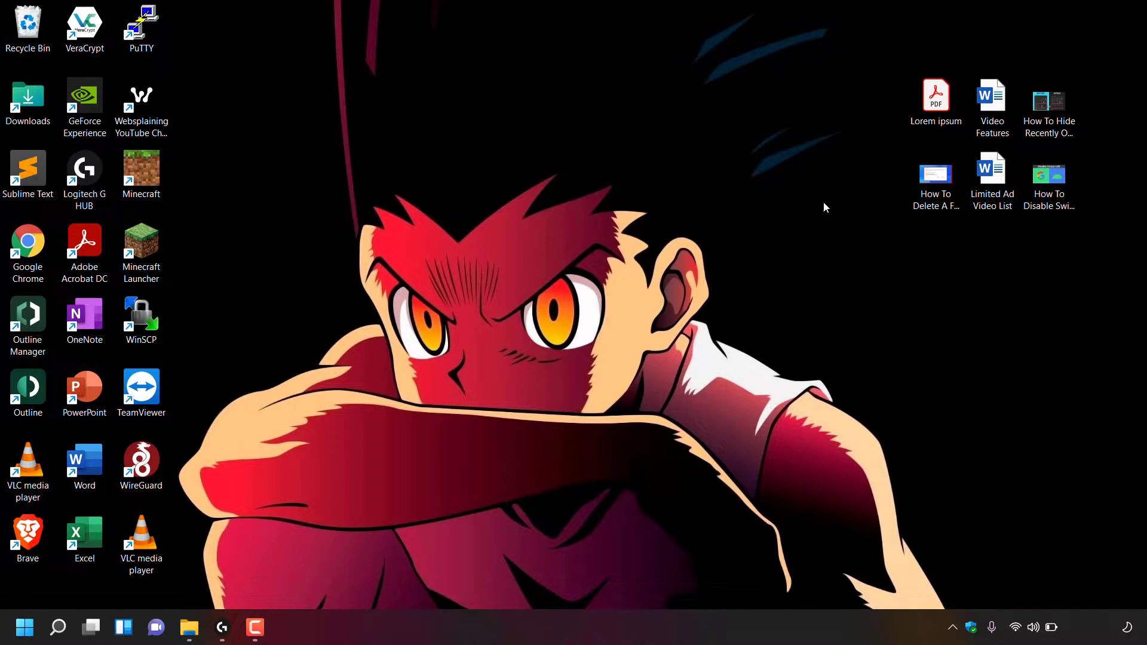
mouse_move(944, 188)
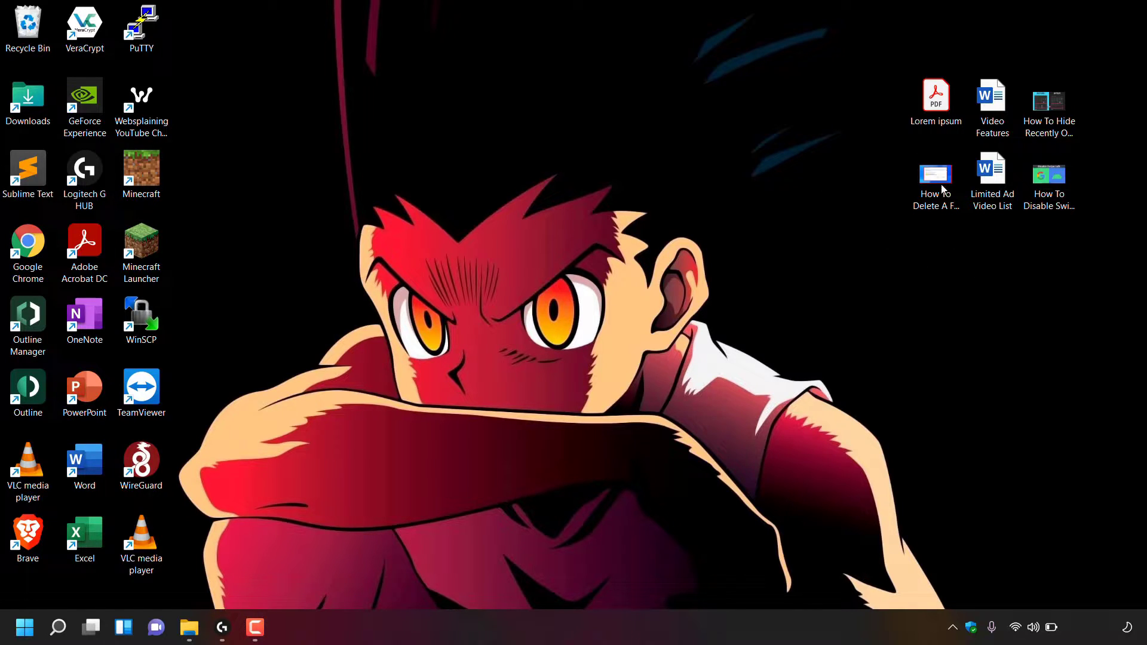
mouse_move(1094, 49)
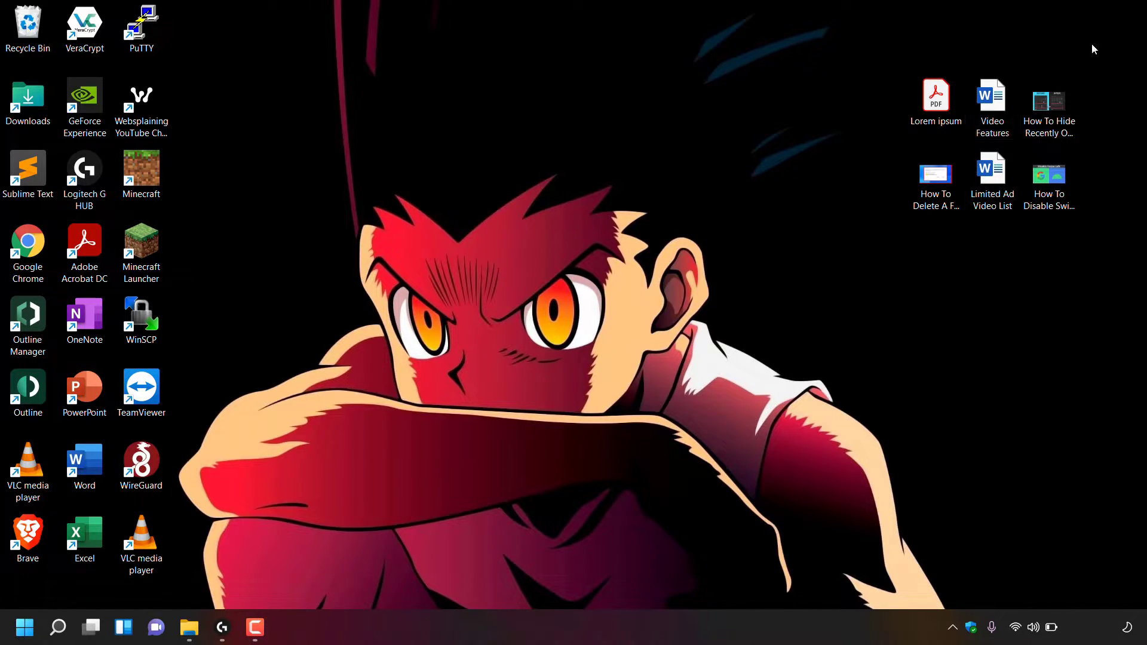
mouse_move(967, 274)
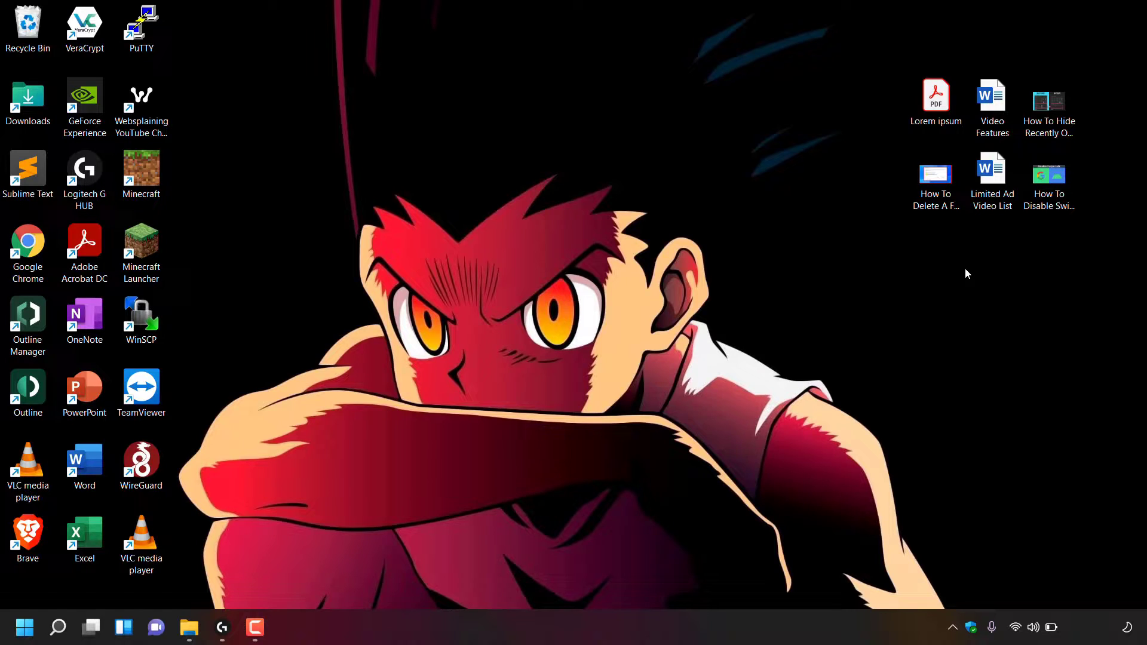
mouse_move(441, 423)
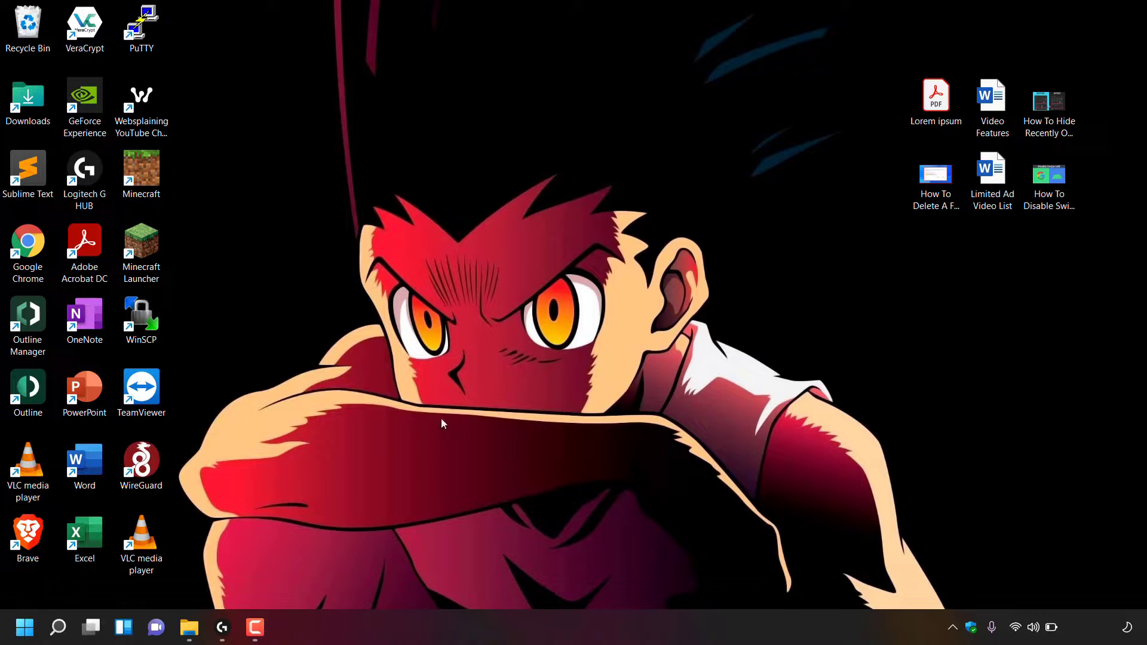
mouse_move(46, 605)
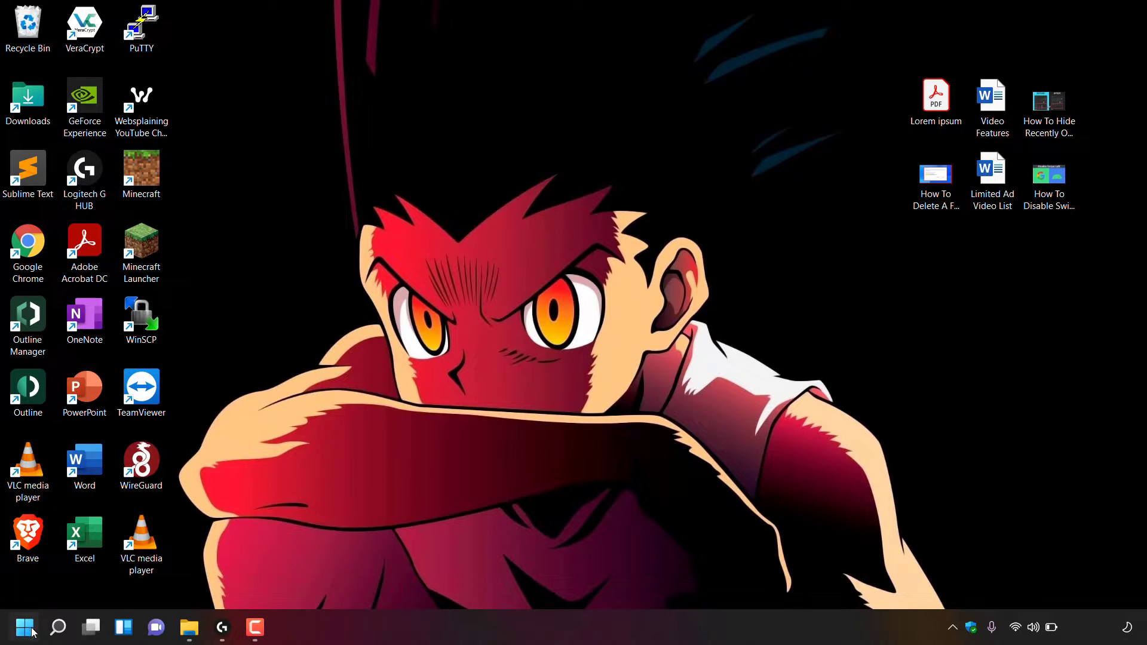
mouse_move(24, 627)
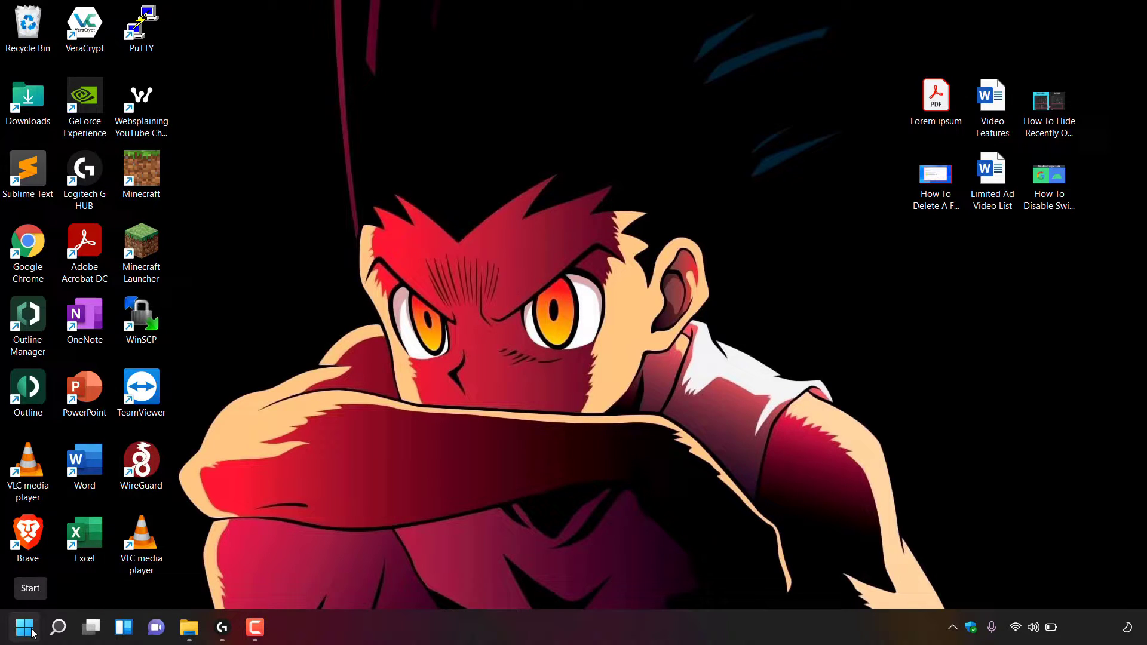
Step: Check Start's recent files, then launch Settings from the Win+X quick menu onto the System page
left_click(24, 627)
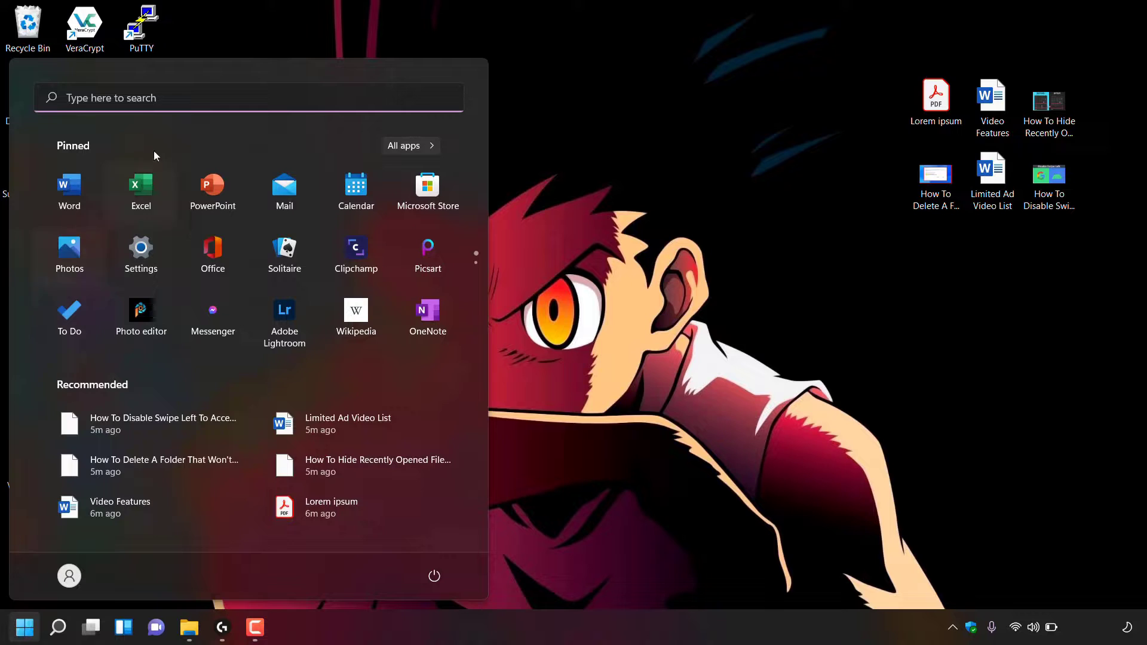
mouse_move(168, 390)
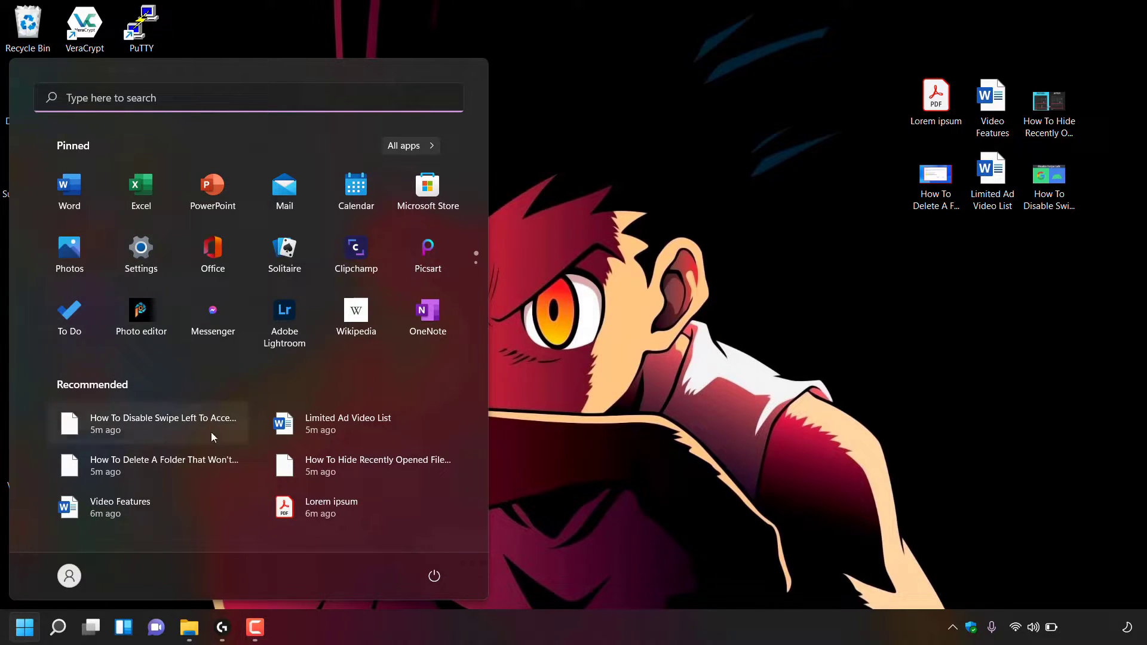
mouse_move(1081, 146)
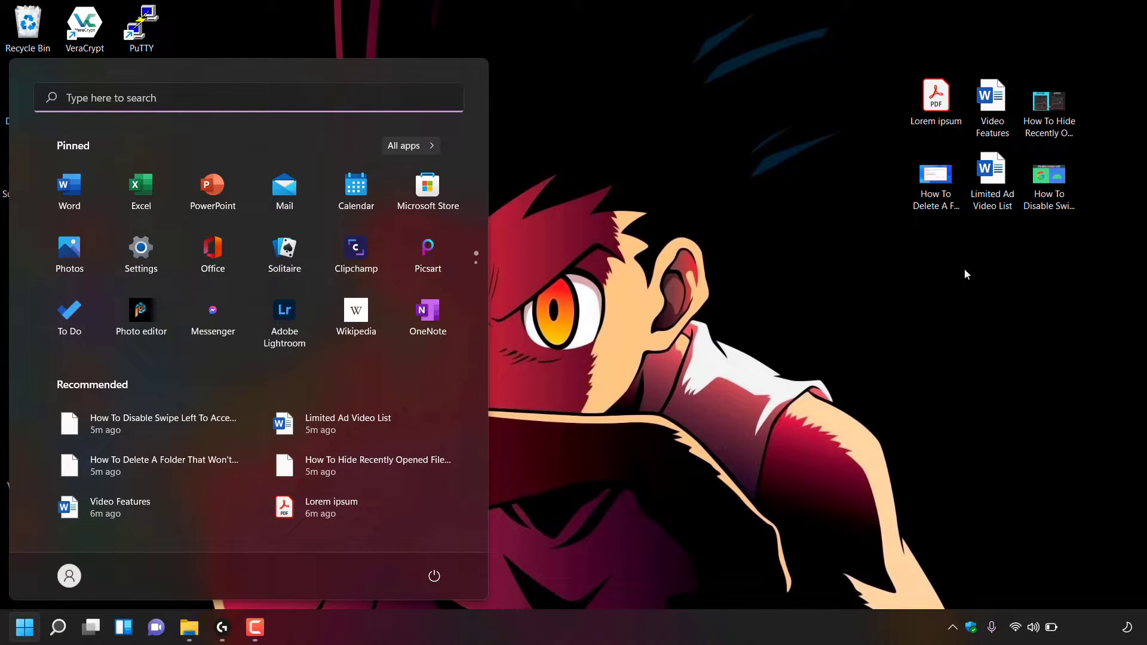
mouse_move(812, 172)
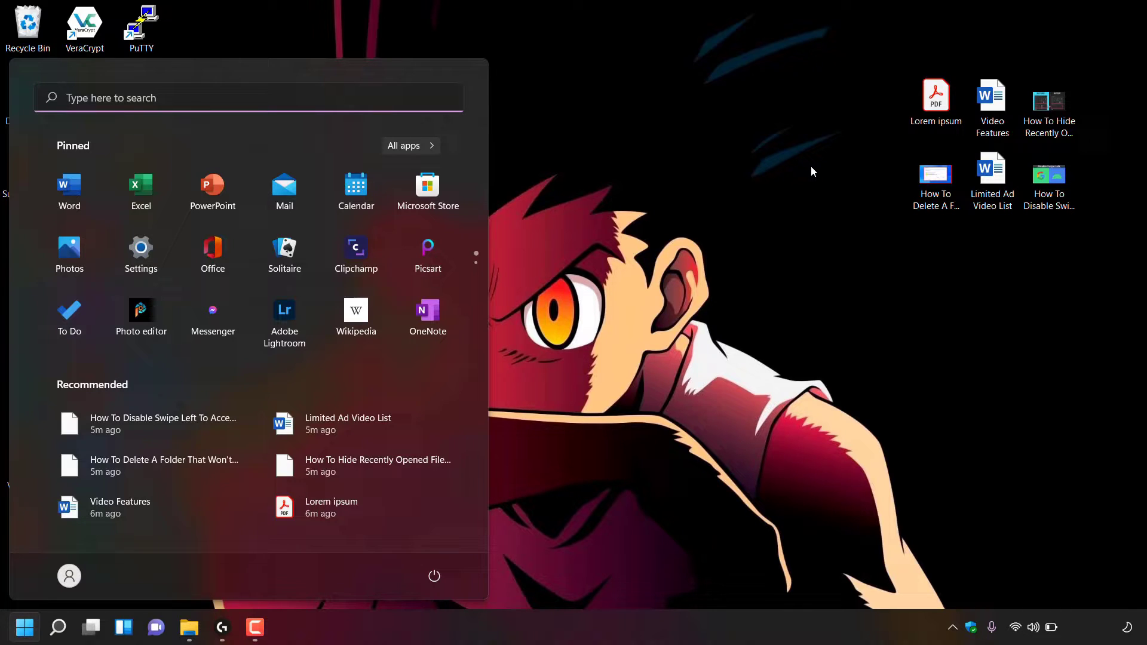
mouse_move(167, 396)
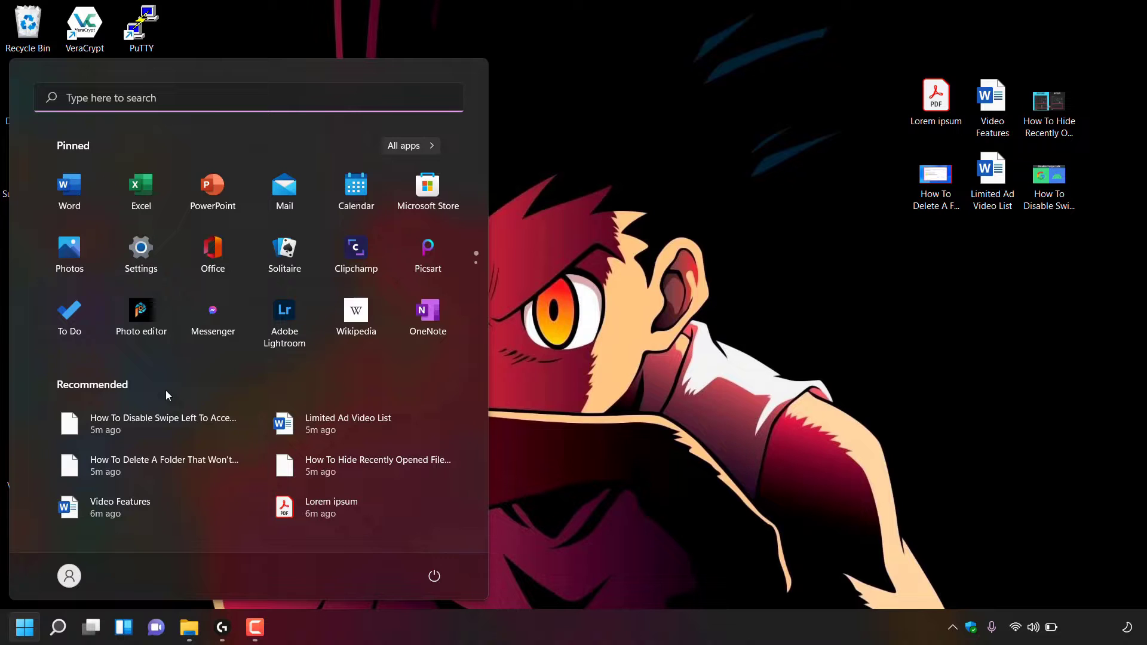
mouse_move(464, 370)
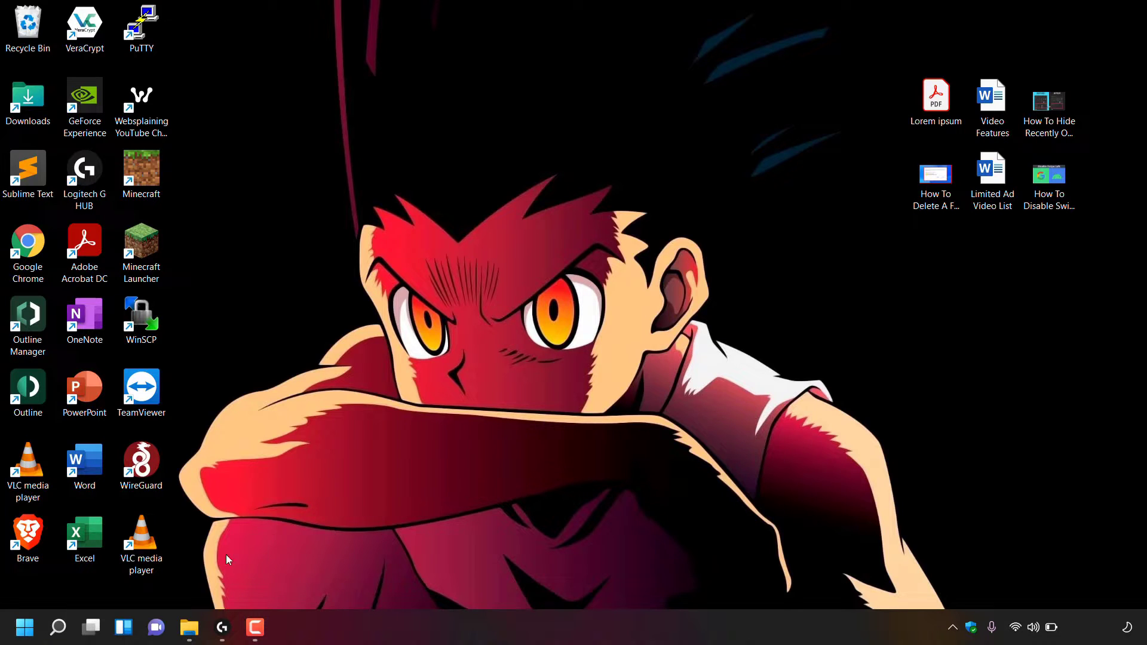
right_click(24, 627)
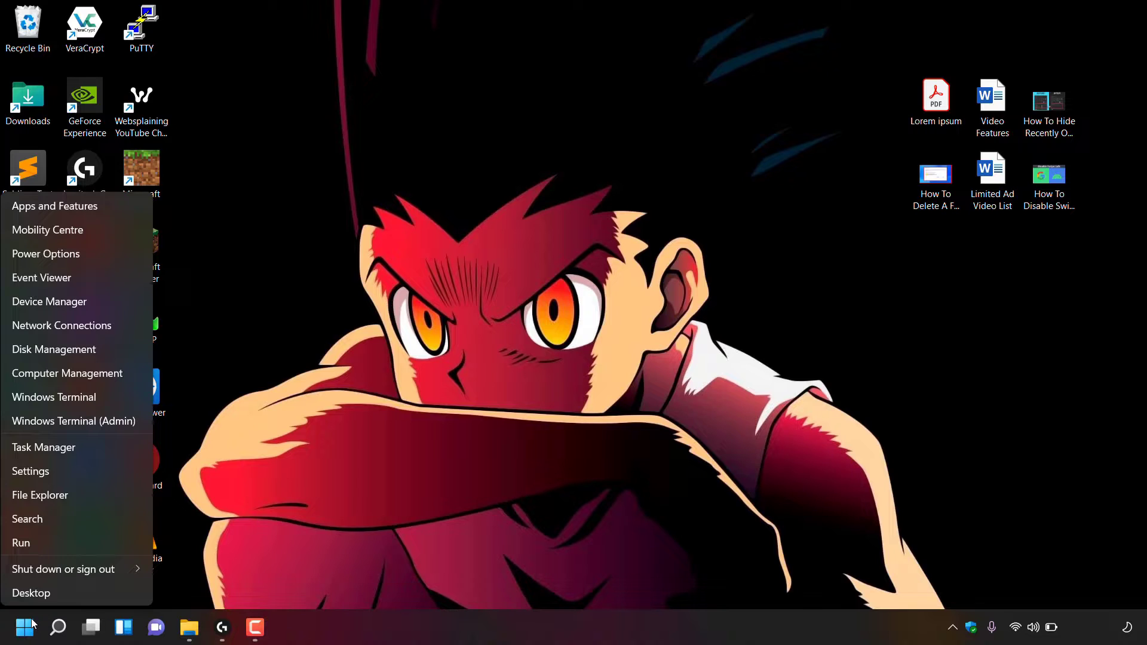
mouse_move(86, 477)
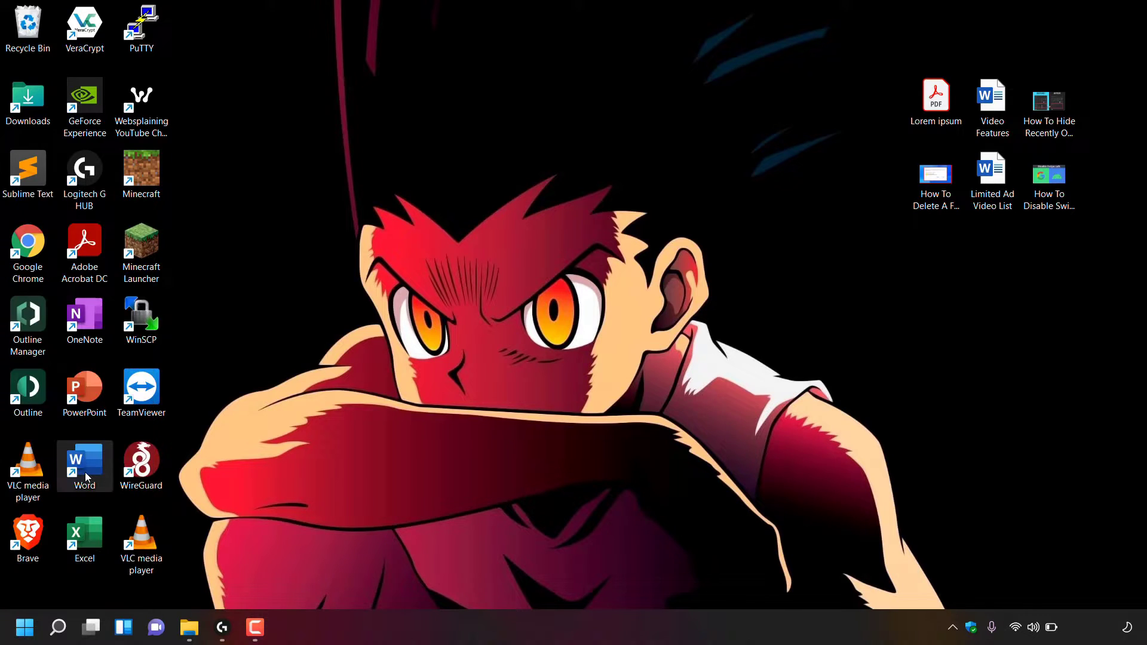
left_click(287, 627)
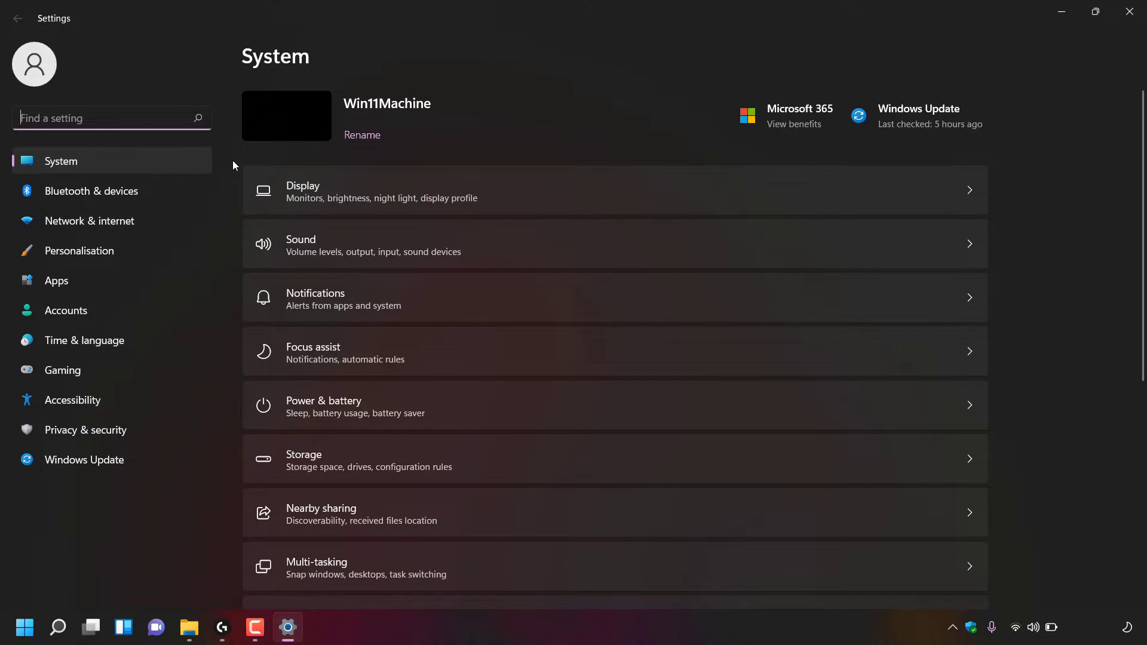
mouse_move(84, 251)
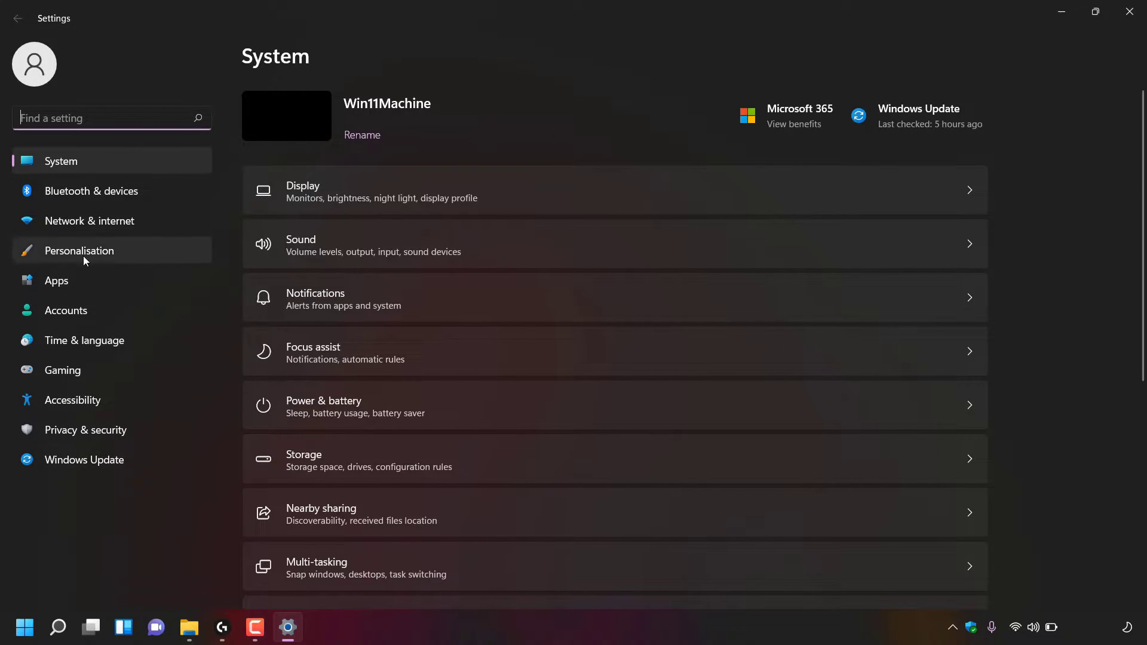
mouse_move(139, 254)
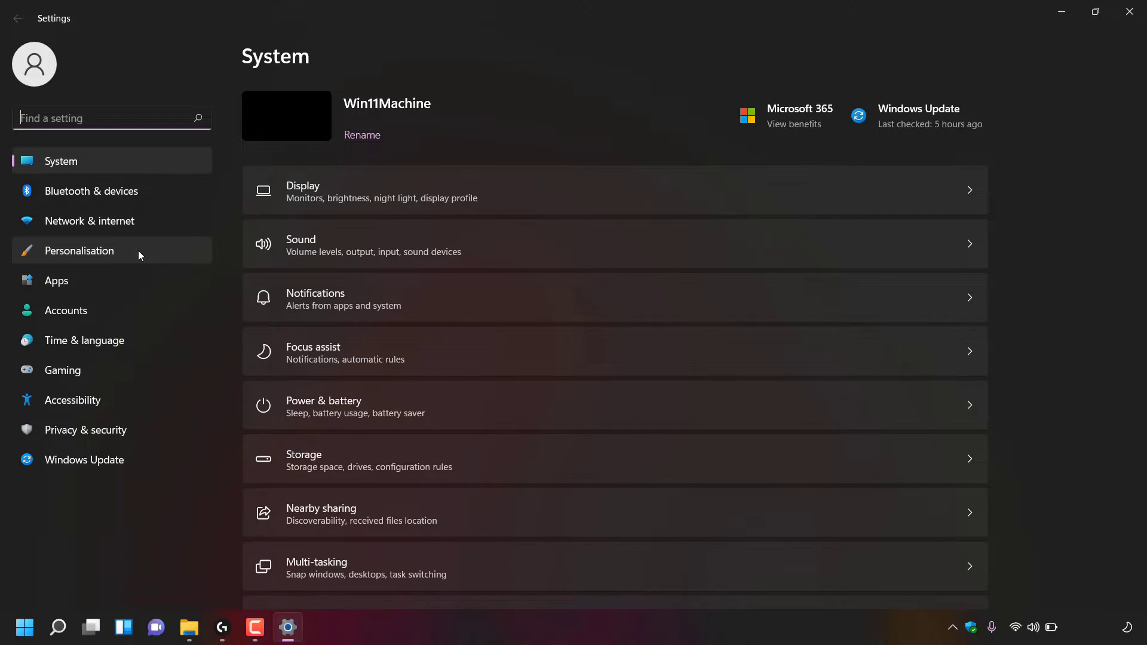
Step: Switch to the Personalisation page from the Settings sidebar
left_click(77, 250)
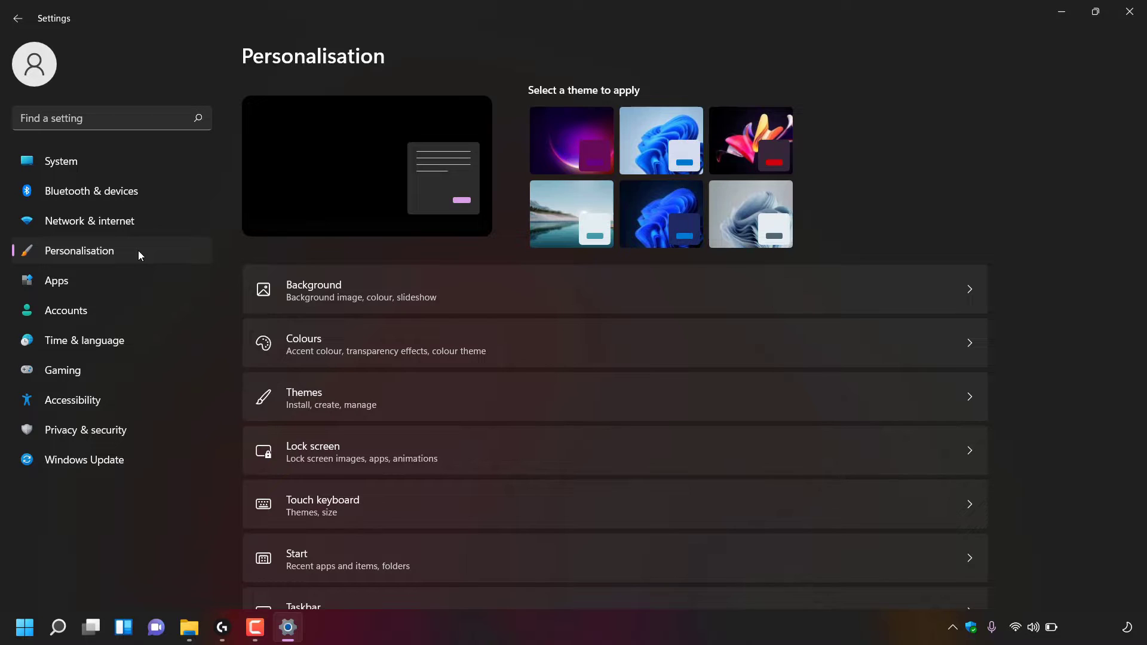
mouse_move(474, 563)
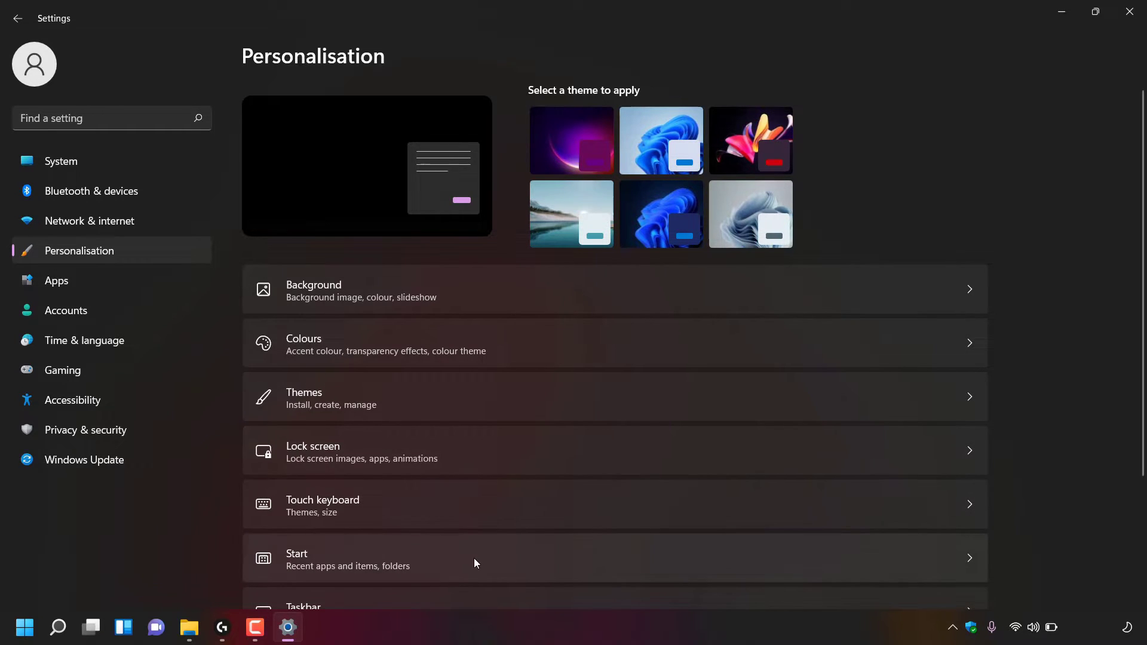
mouse_move(344, 556)
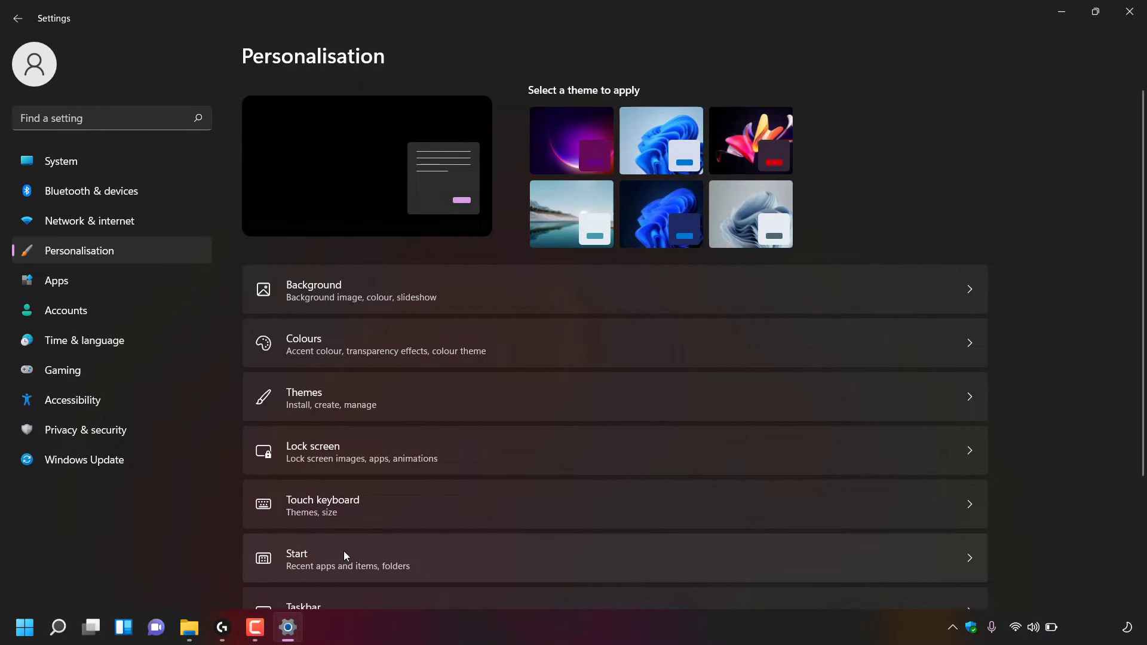
mouse_move(429, 572)
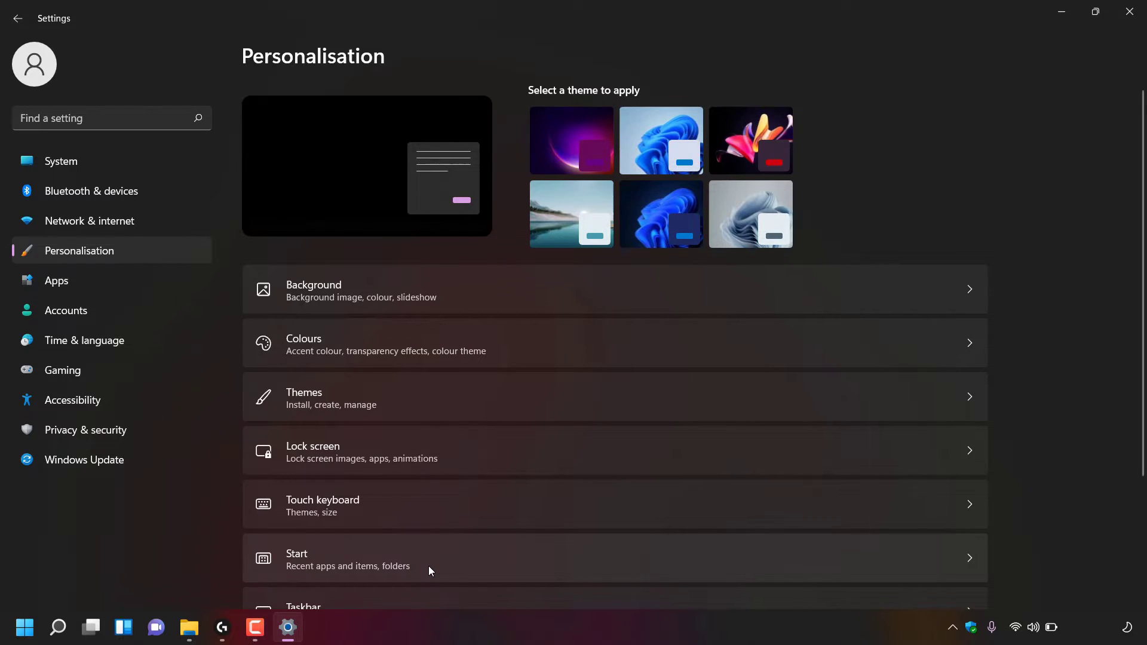
mouse_move(520, 567)
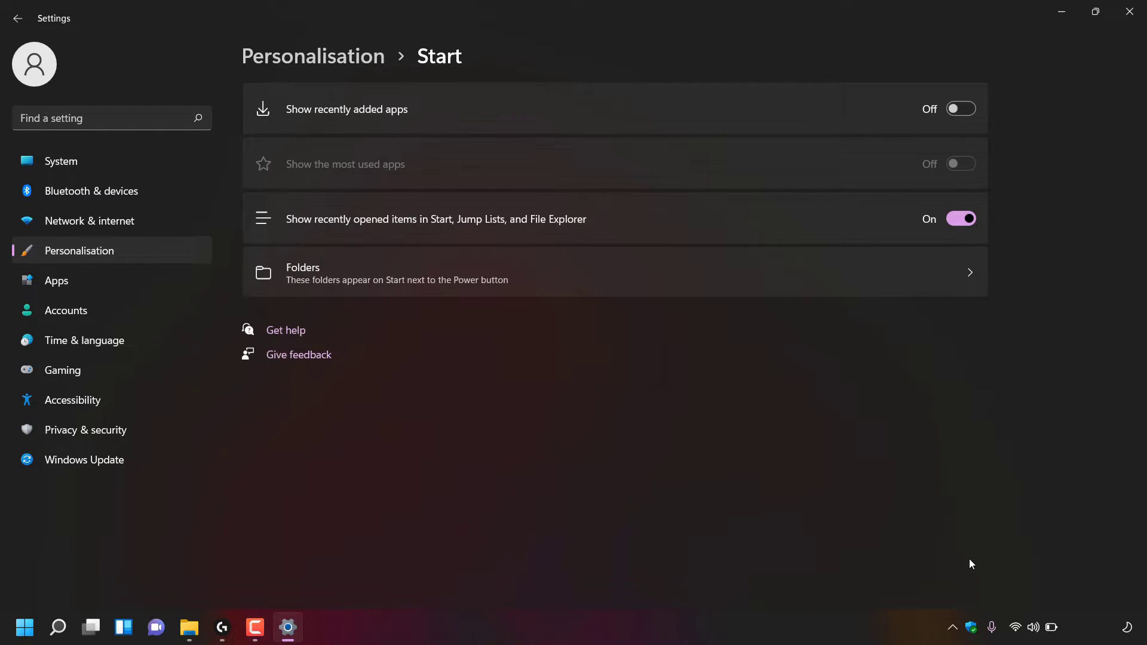
mouse_move(558, 357)
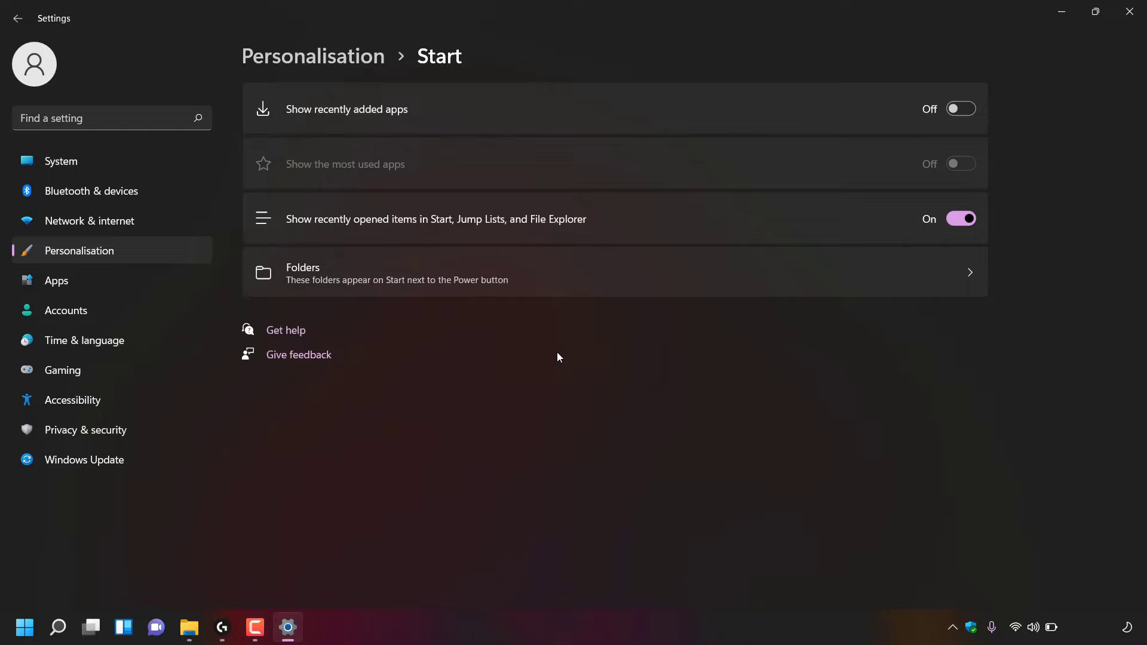
mouse_move(298, 236)
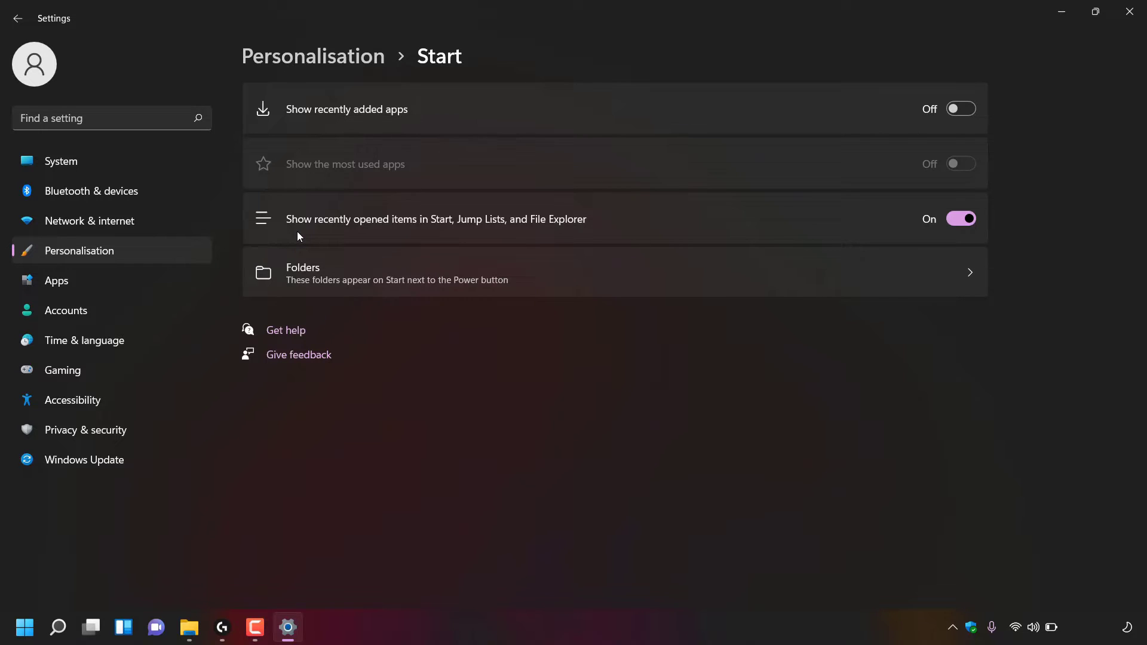
mouse_move(620, 224)
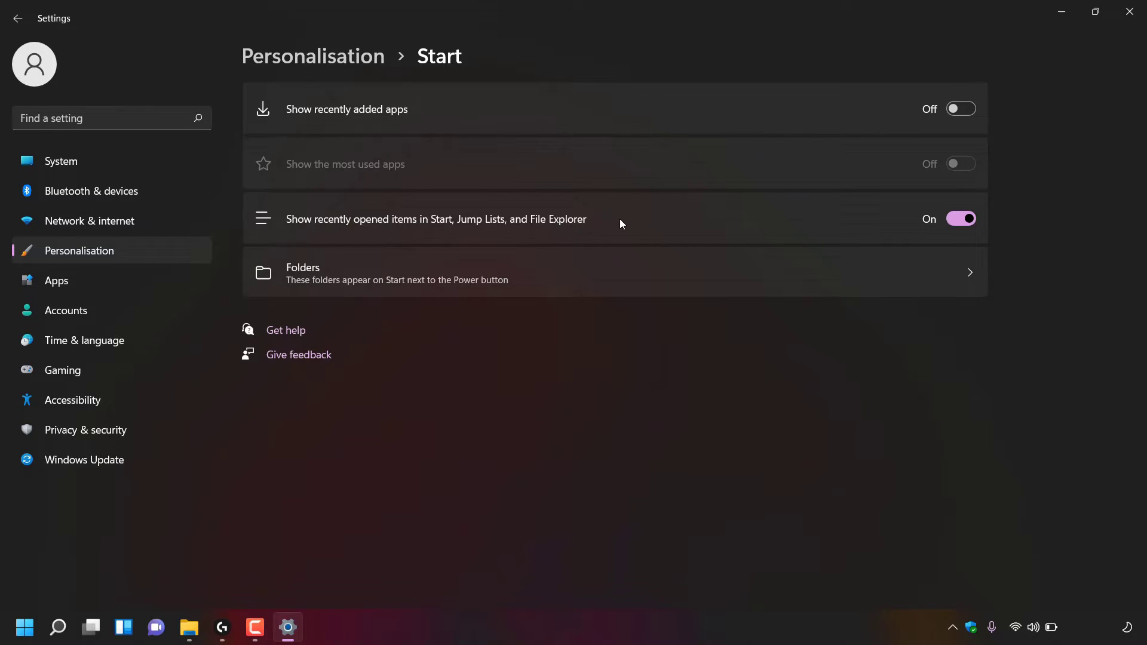
mouse_move(907, 234)
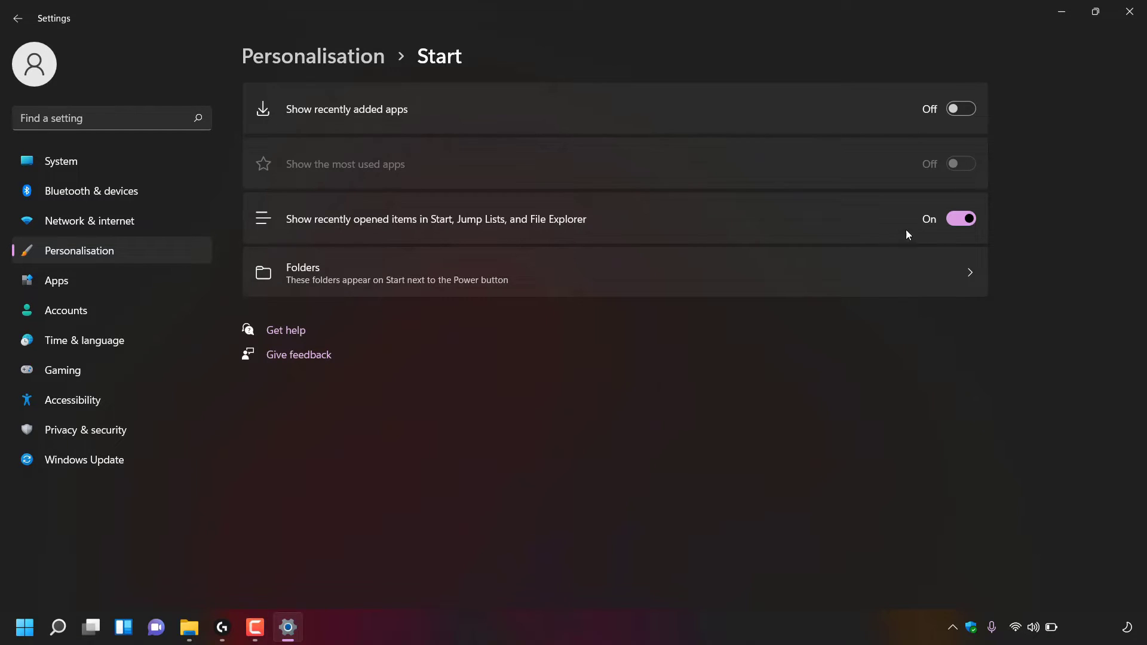
mouse_move(959, 239)
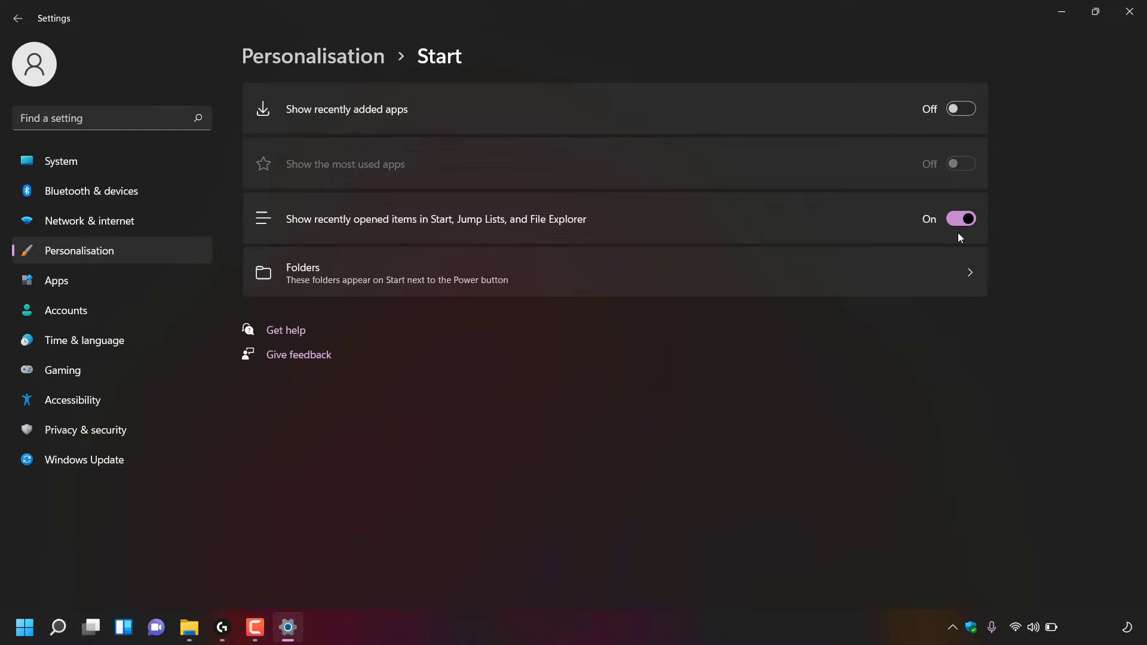
mouse_move(960, 233)
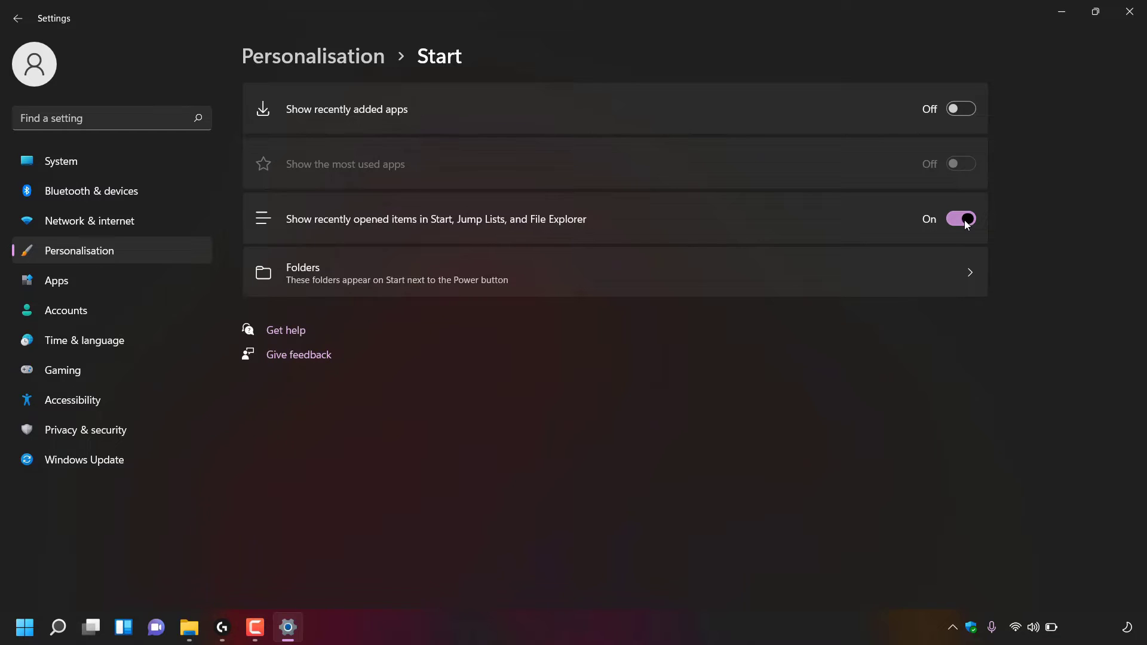
Step: Turn off 'Show recently opened items in Start, Jump Lists, and File Explorer'
left_click(960, 218)
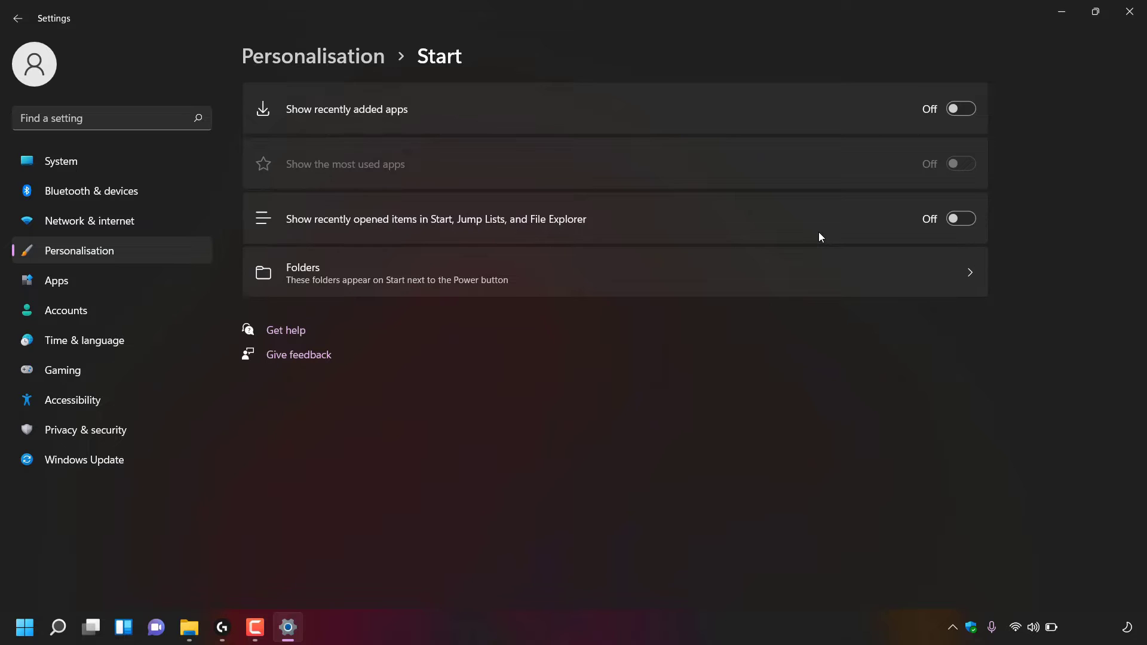
mouse_move(1133, 12)
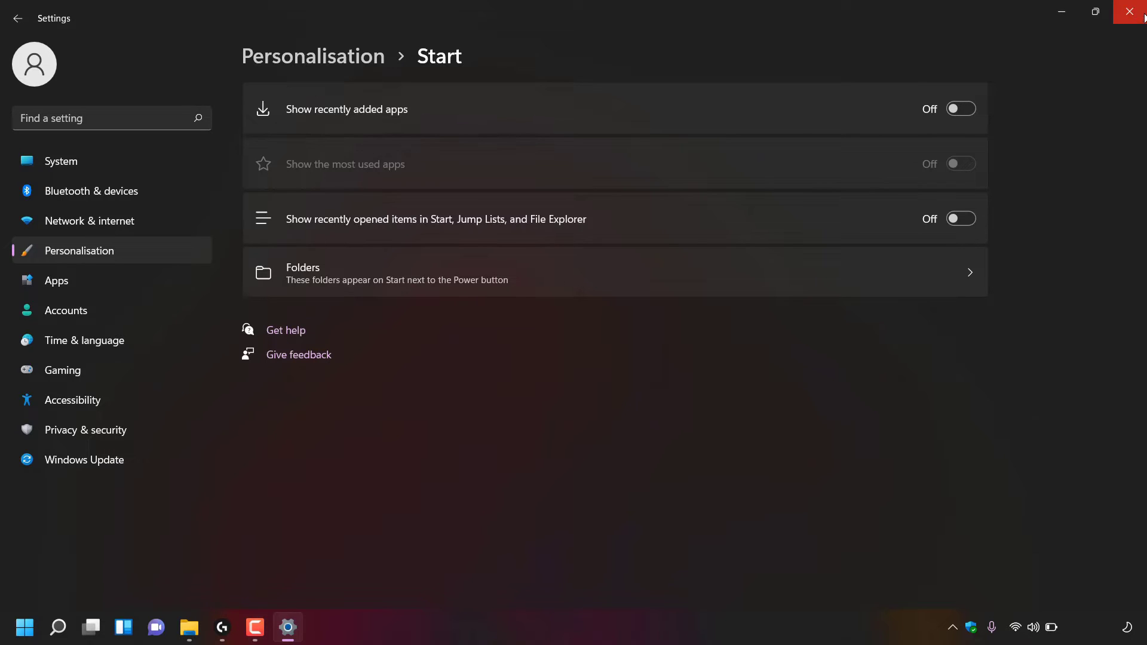
Step: Close the Settings window, returning to the desktop
left_click(1136, 12)
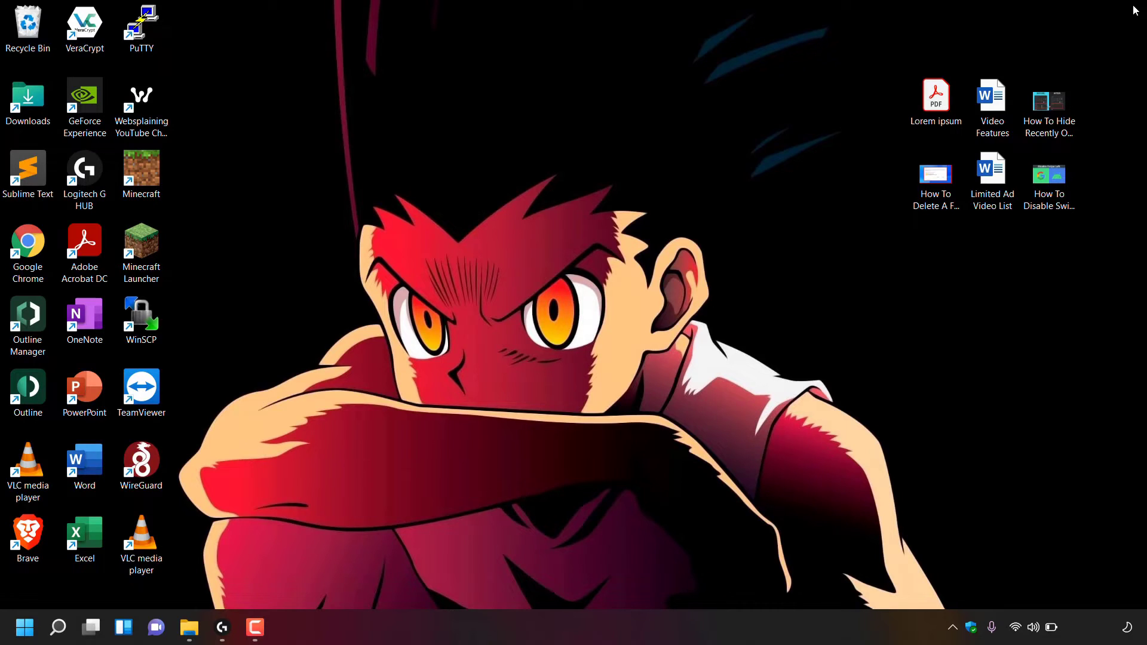
mouse_move(350, 447)
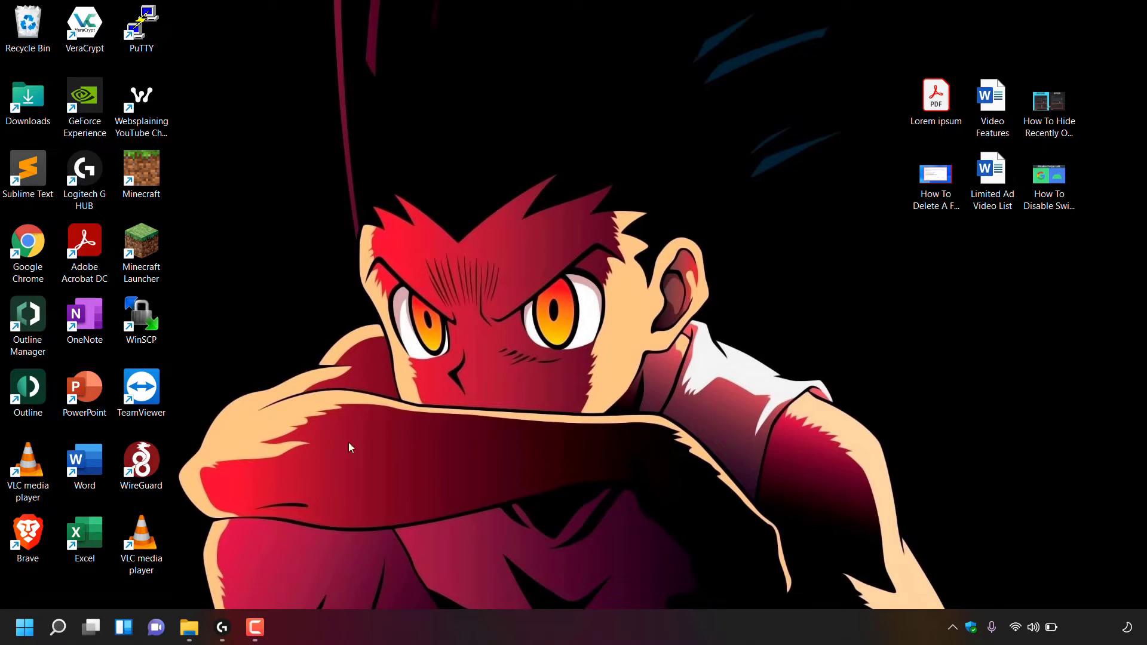
mouse_move(35, 598)
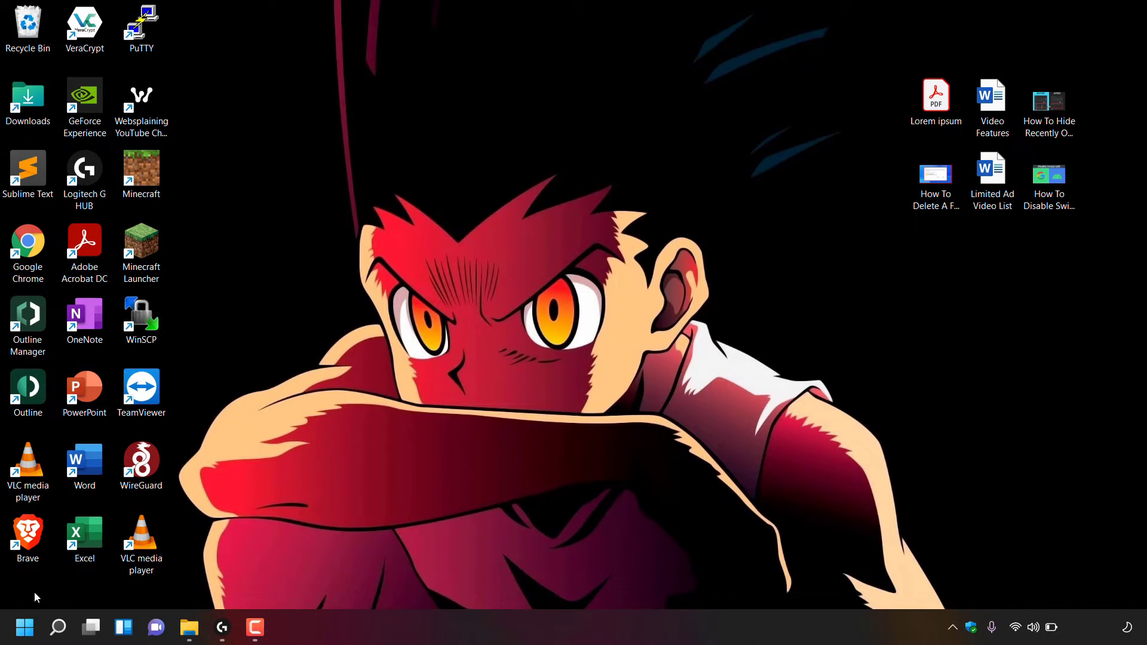
Step: Reopen Start to confirm the Recommended section lists no recent files
left_click(24, 628)
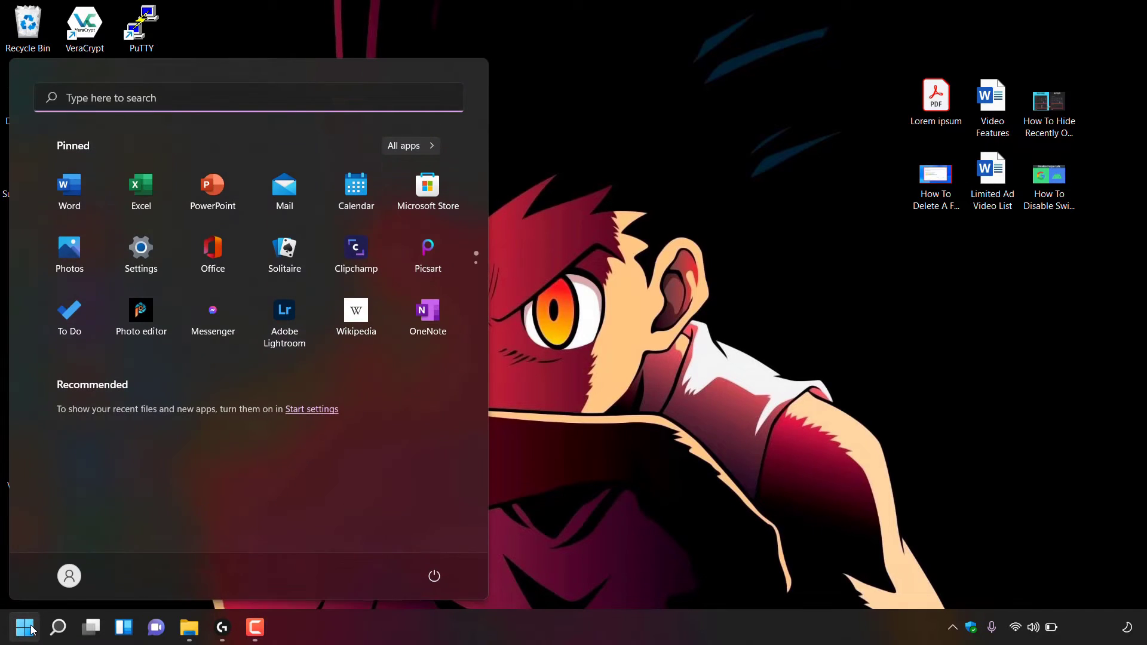
mouse_move(168, 377)
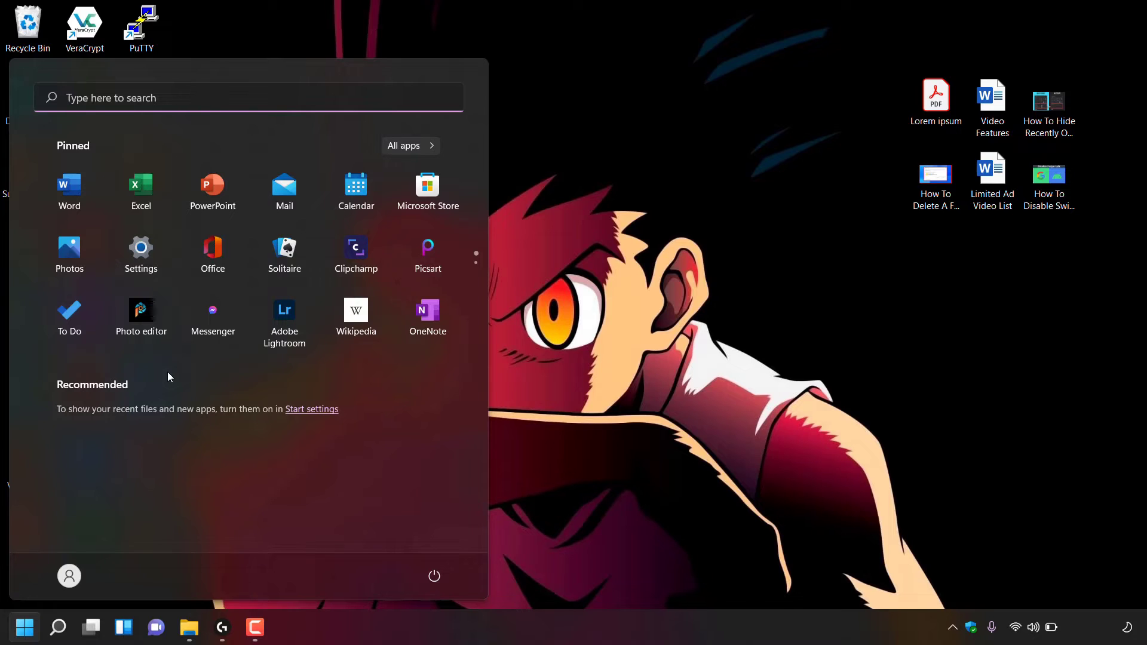
mouse_move(20, 382)
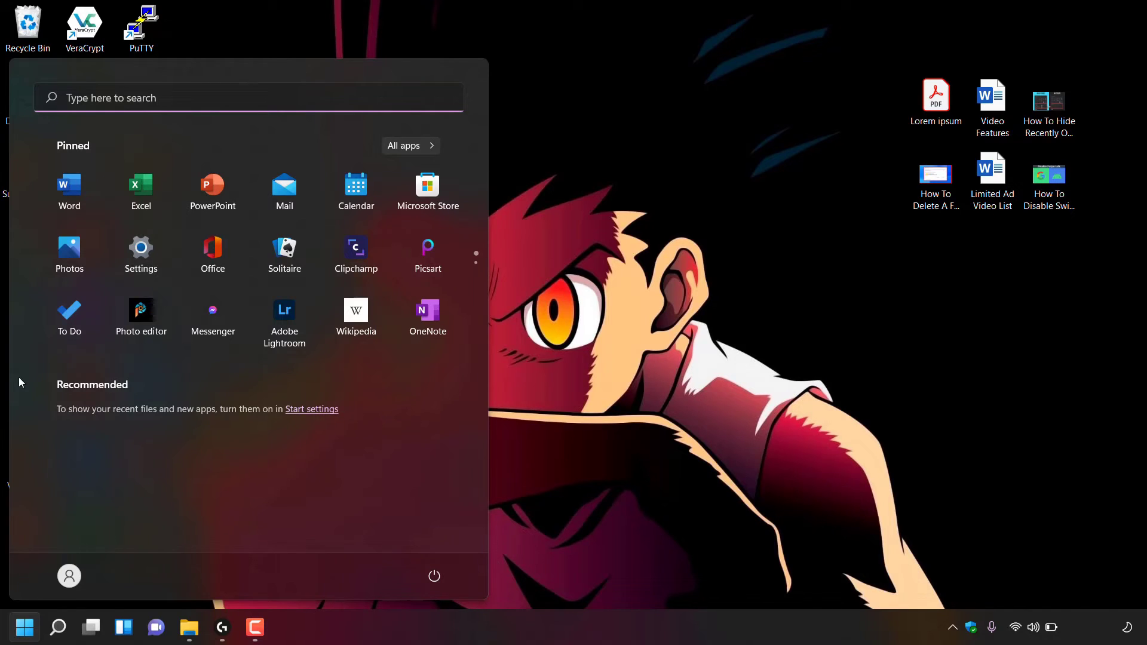
mouse_move(205, 368)
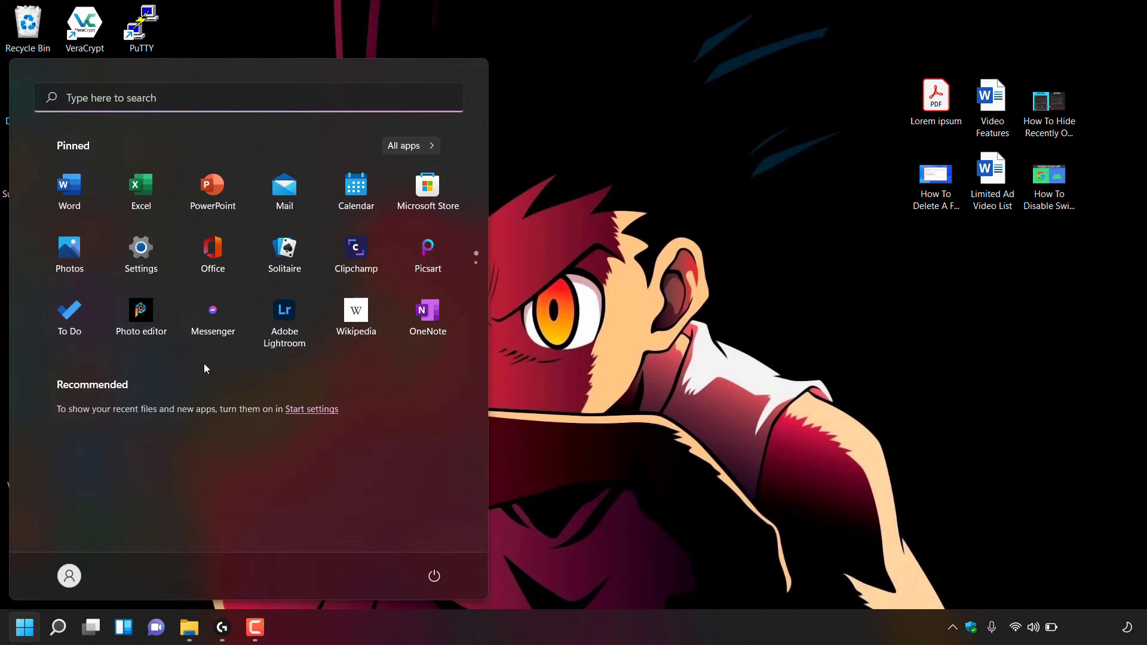